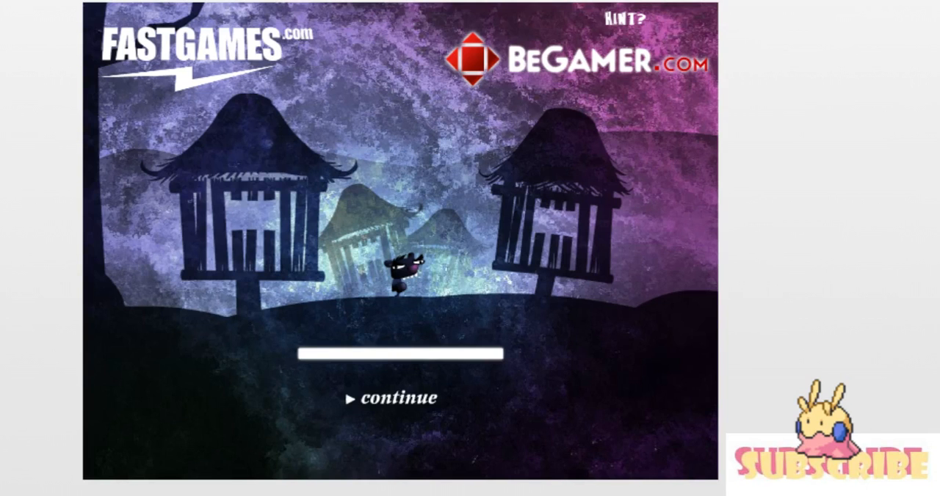
Step: Continue past Rew's loading screen to the title menu
{"action": "left_click", "coordinate": [396, 398]}
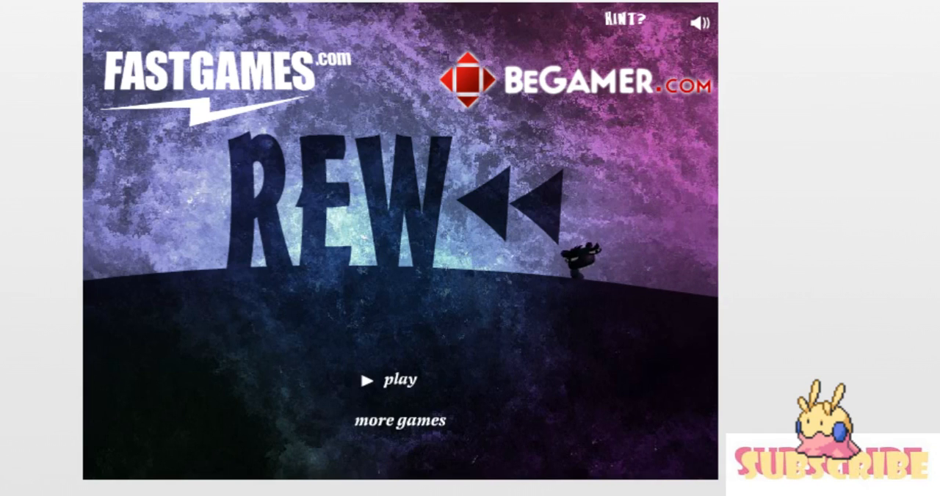
Step: Start a new game from the title menu to load the hut scene
{"action": "left_click", "coordinate": [396, 380]}
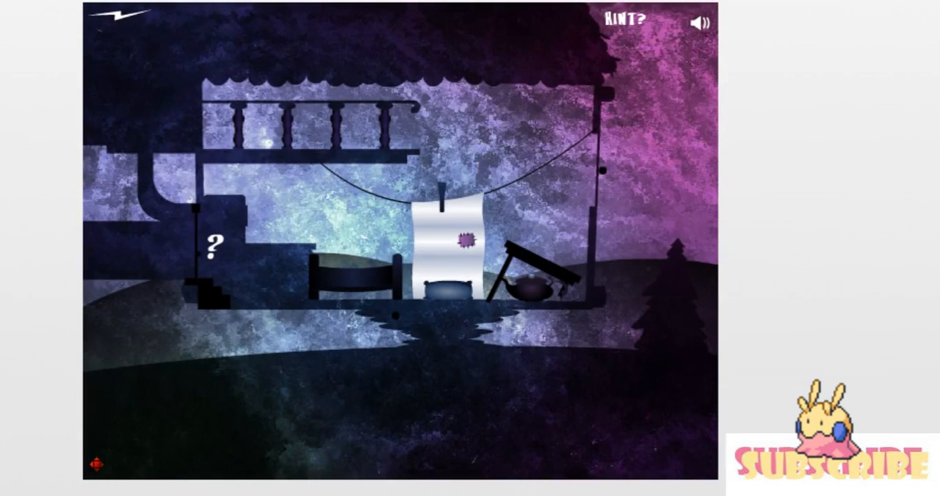
{"action": "left_click", "coordinate": [211, 243]}
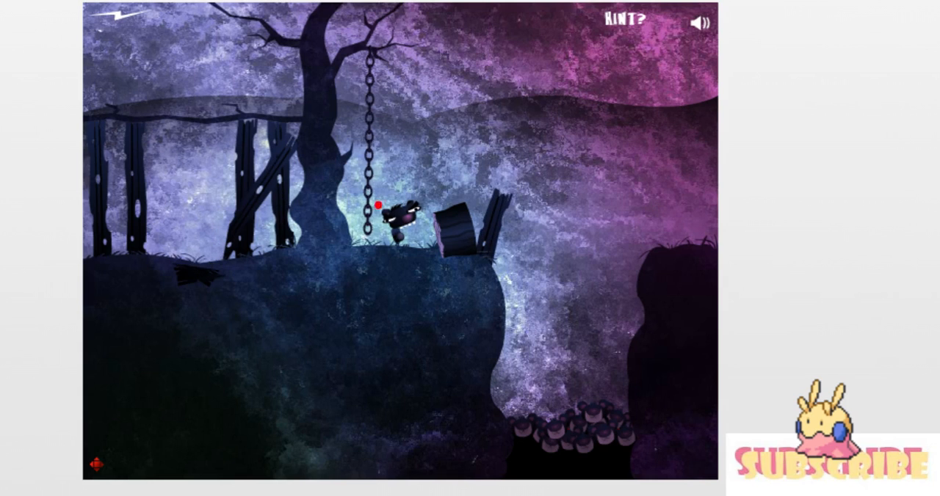
Step: Inspect the hanging chain at the cliff to reveal the jump arc across the gap
{"action": "left_click", "coordinate": [619, 16]}
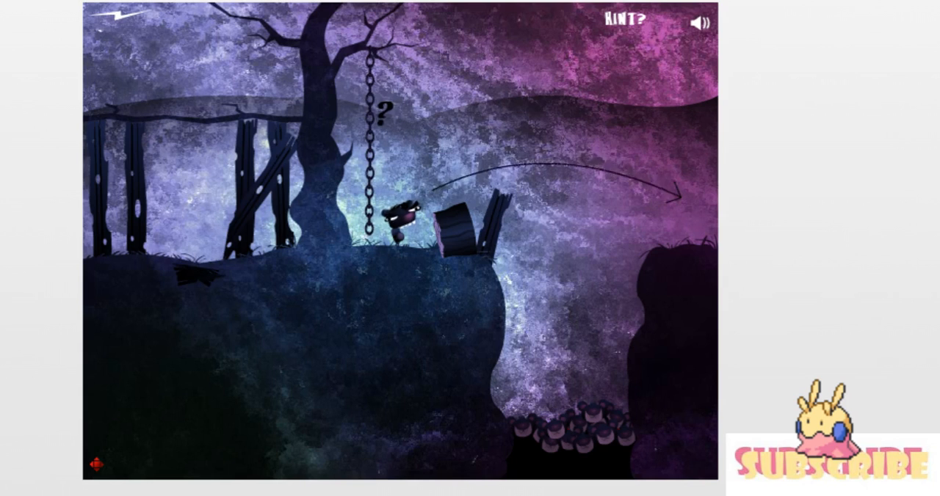